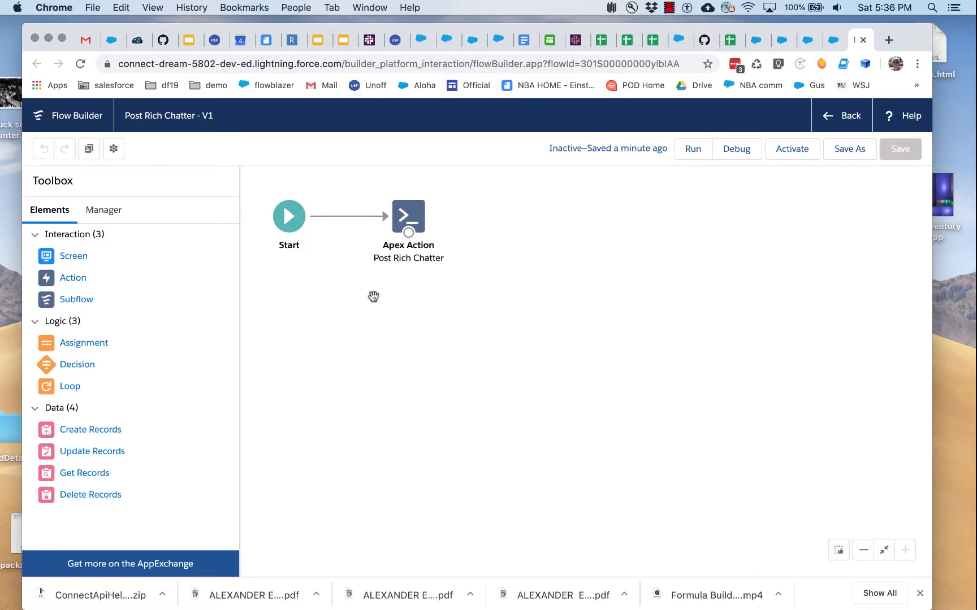
mouse_move(407, 230)
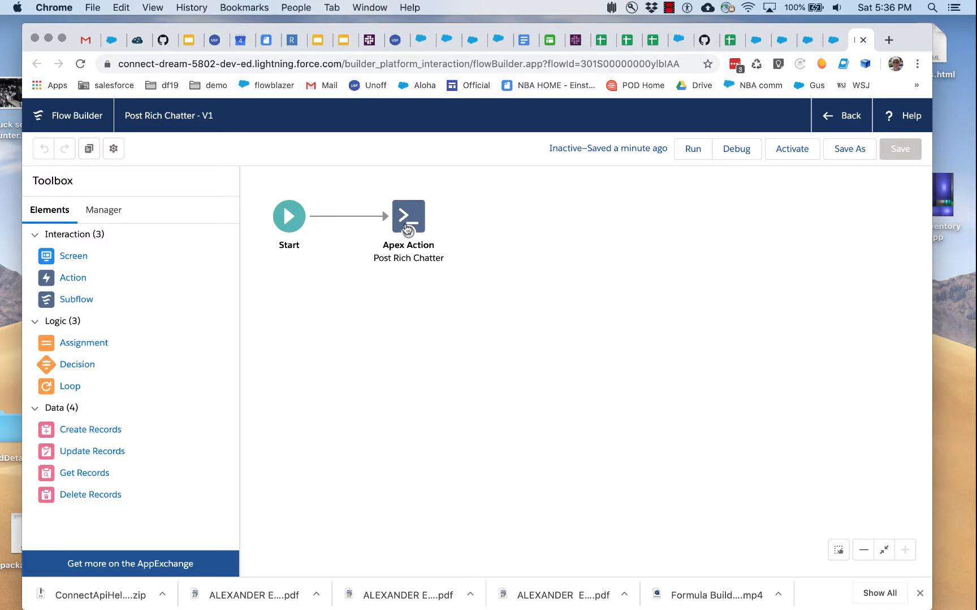
mouse_move(408, 219)
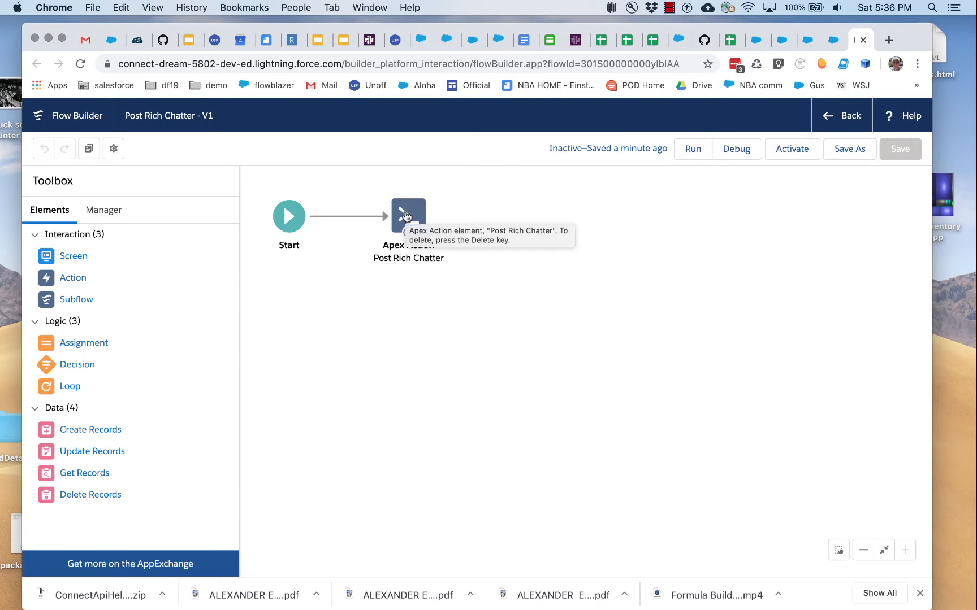
Review the Post Rich Chatter action's body and targetNameOrId input values, then return to the canvas
double_click(408, 211)
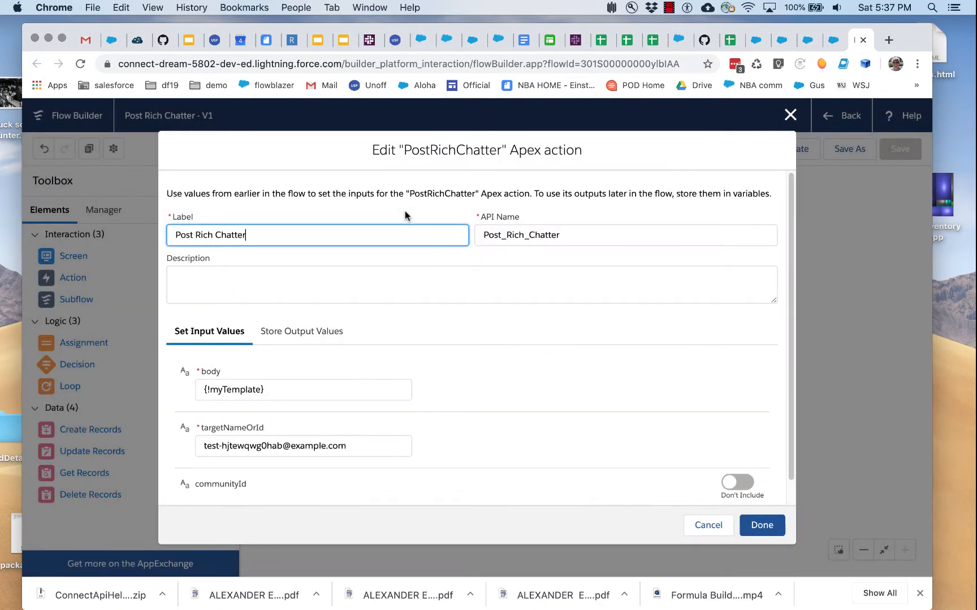
scroll(down, 3)
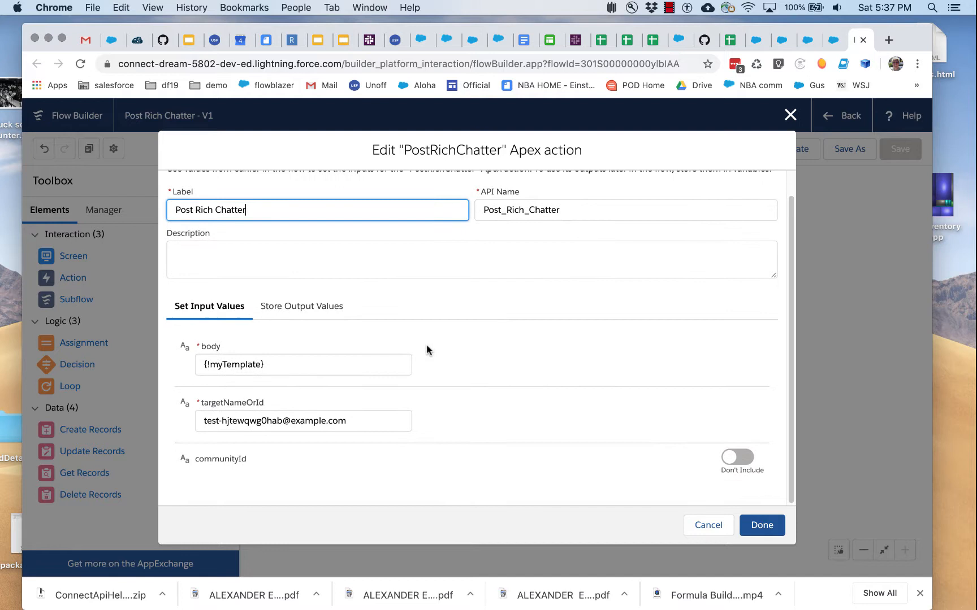
mouse_move(243, 453)
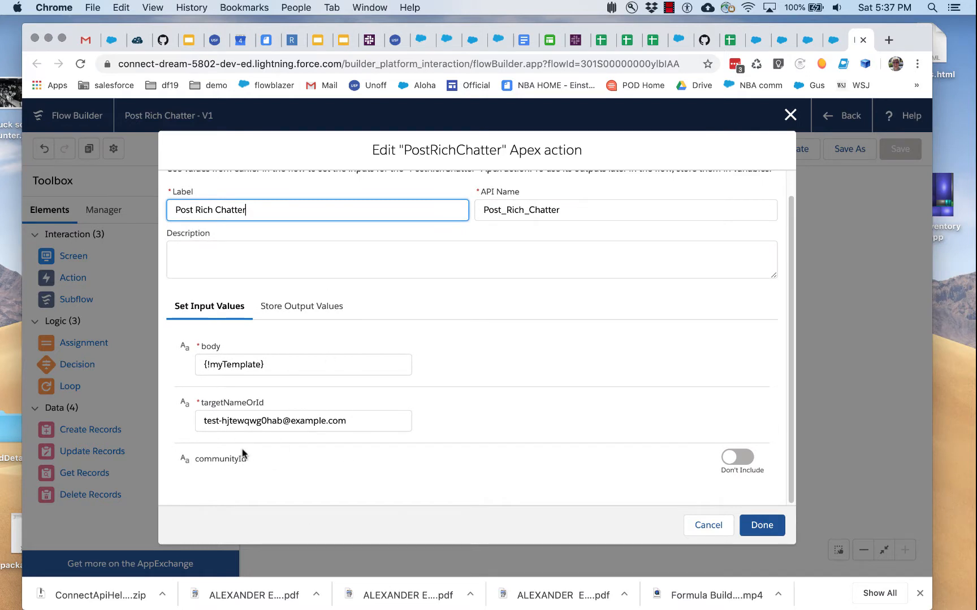
click(303, 364)
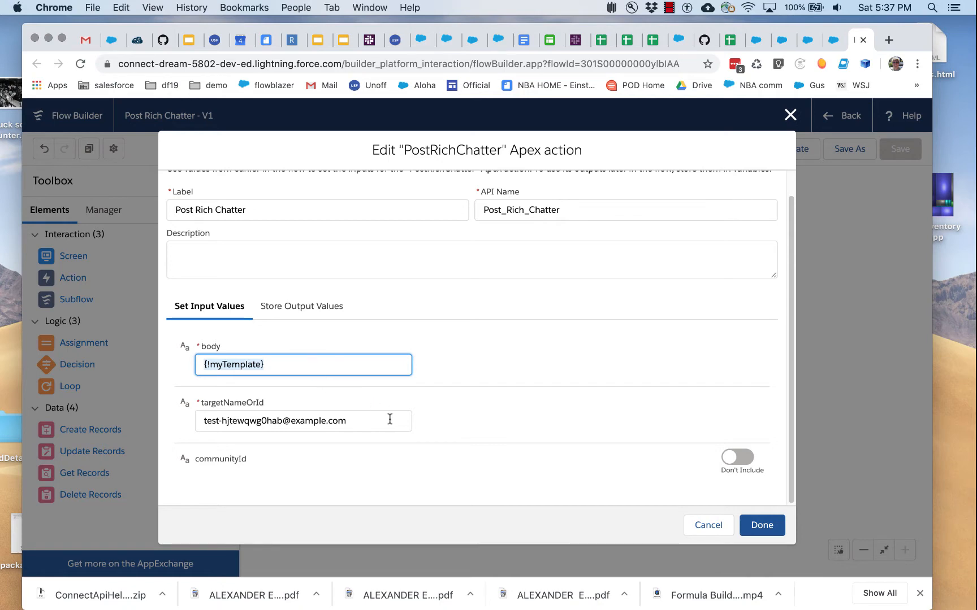
click(303, 420)
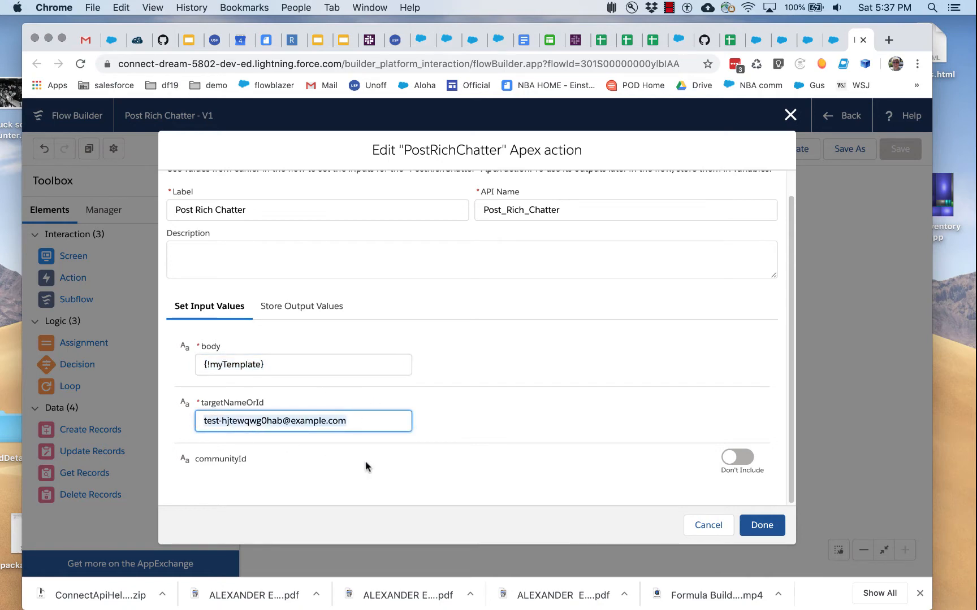
mouse_move(264, 467)
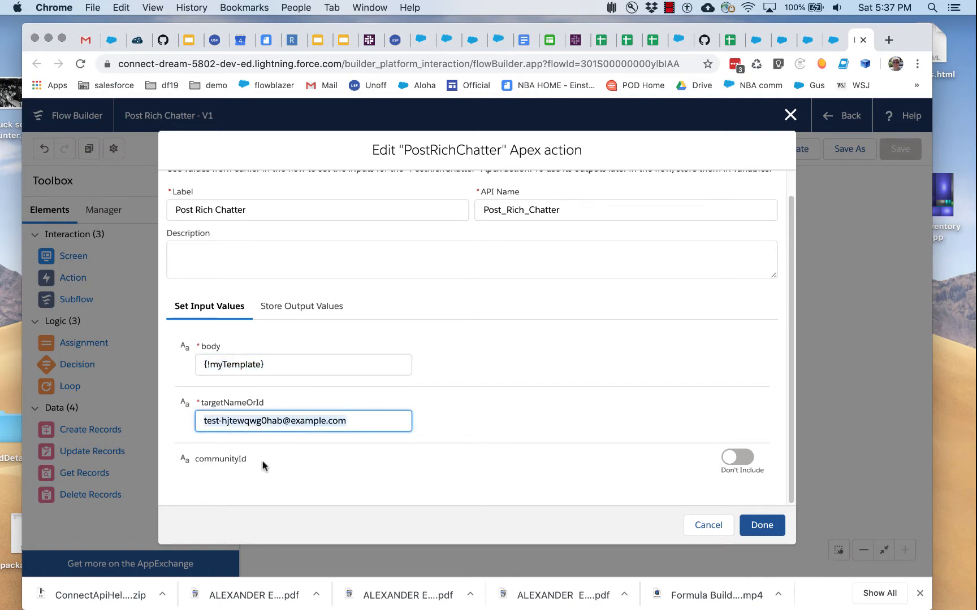
mouse_move(209, 451)
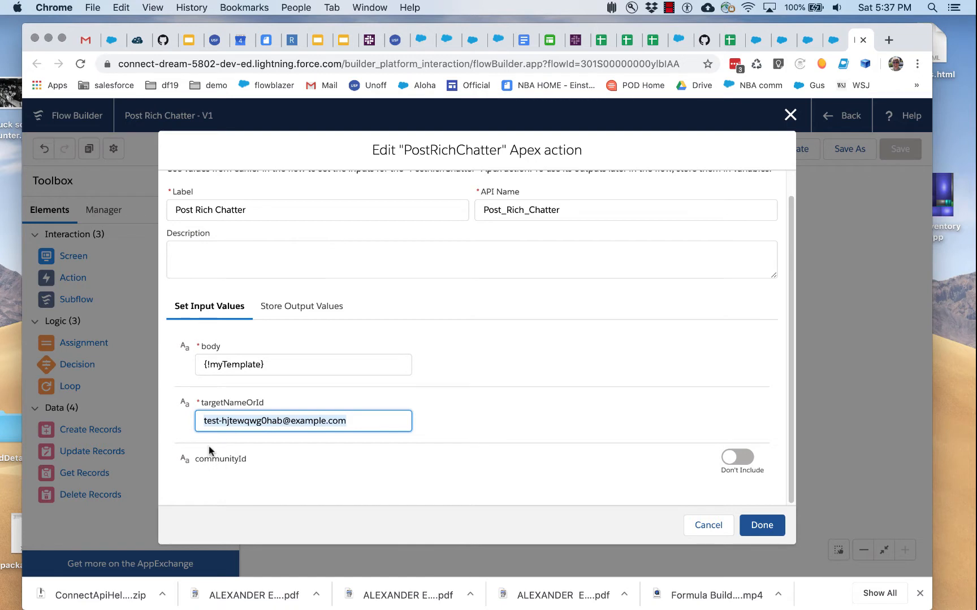
mouse_move(253, 429)
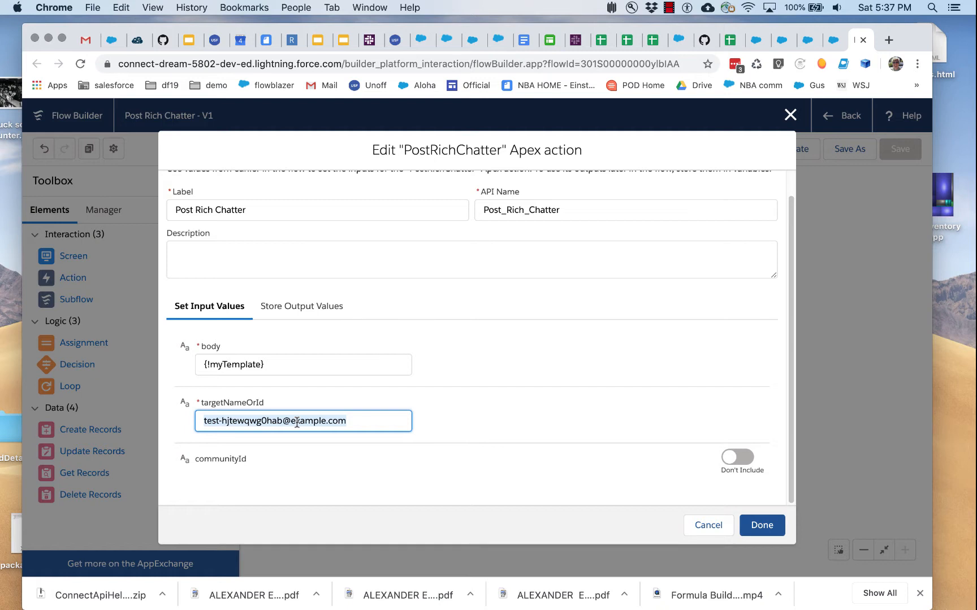
mouse_move(294, 382)
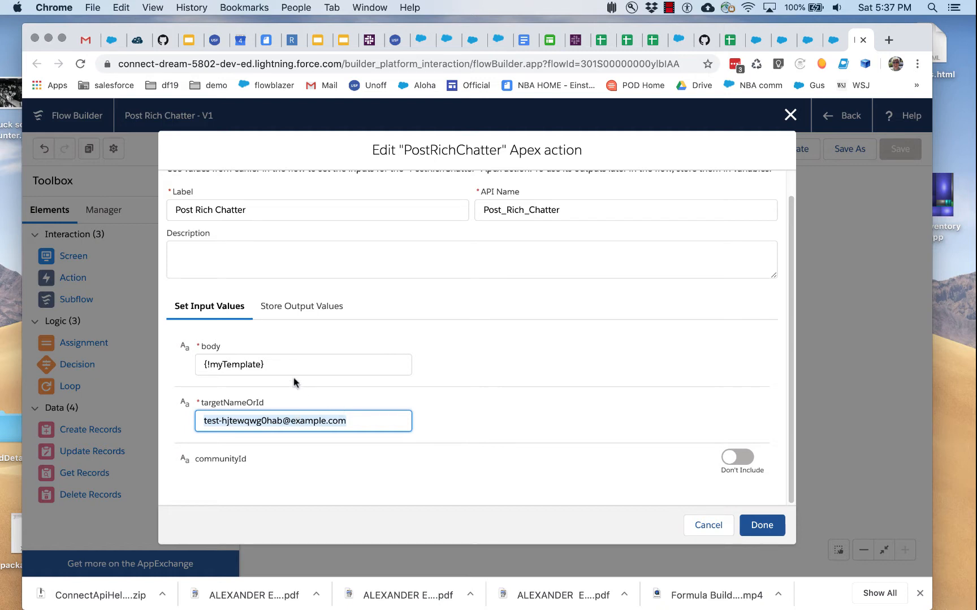
mouse_move(250, 393)
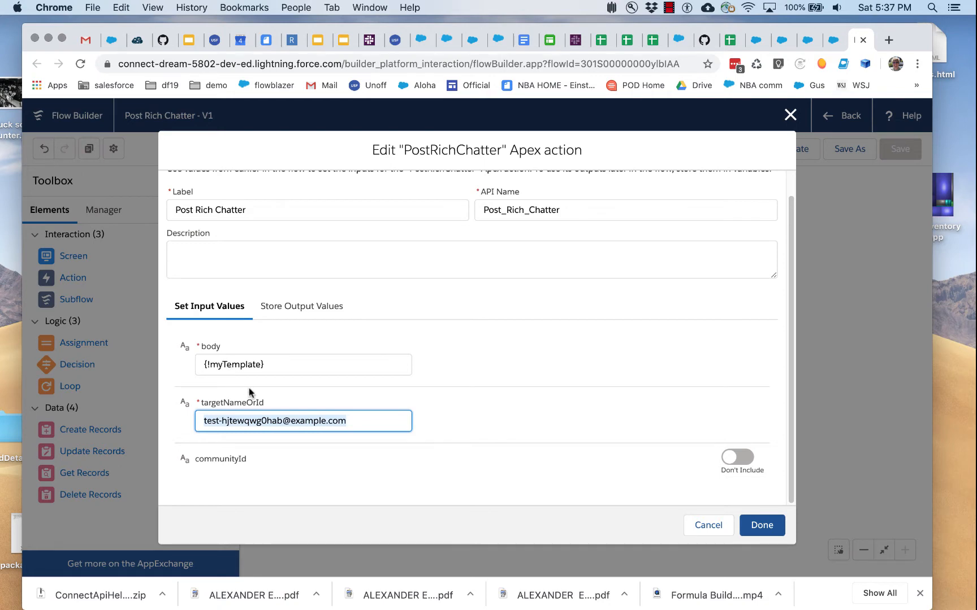
click(760, 525)
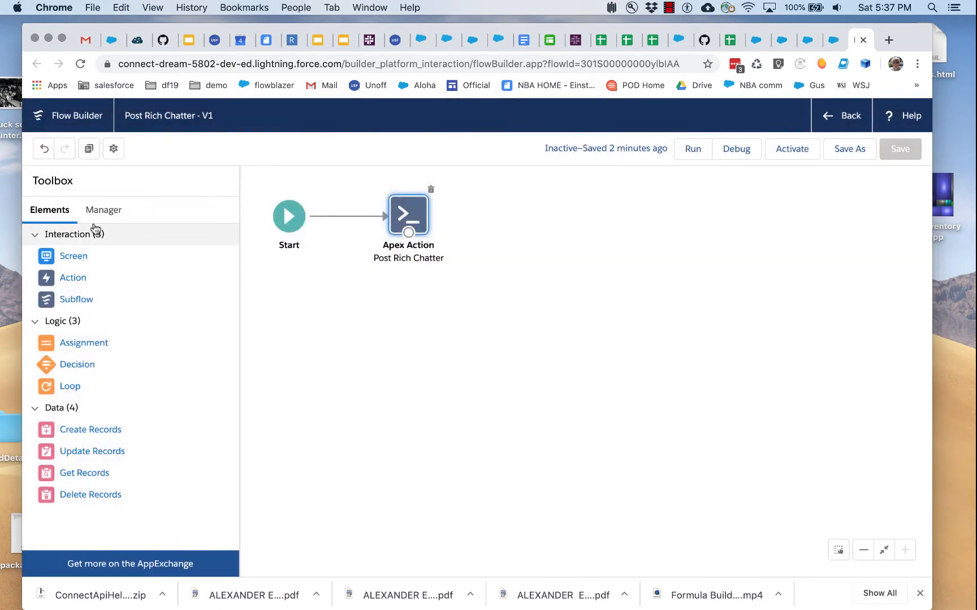
Show the flow's resource list in the Manager and locate myTemplate under Text Templates
click(79, 340)
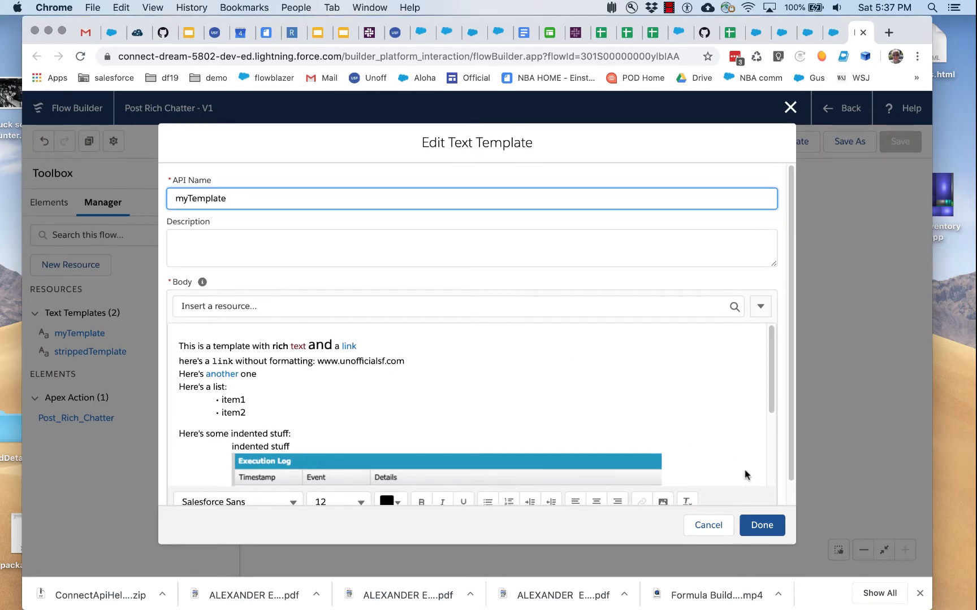
mouse_move(423, 500)
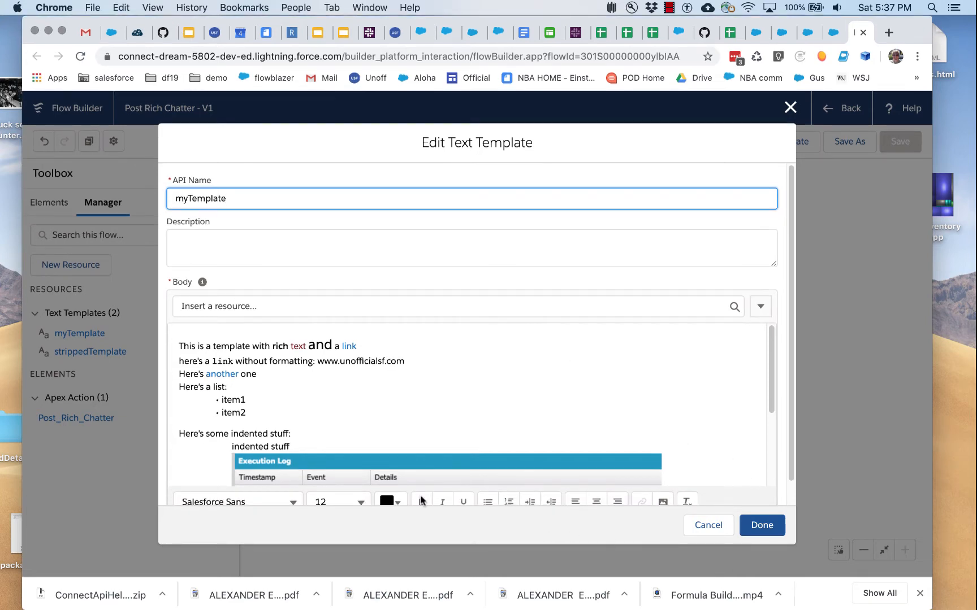
mouse_move(350, 346)
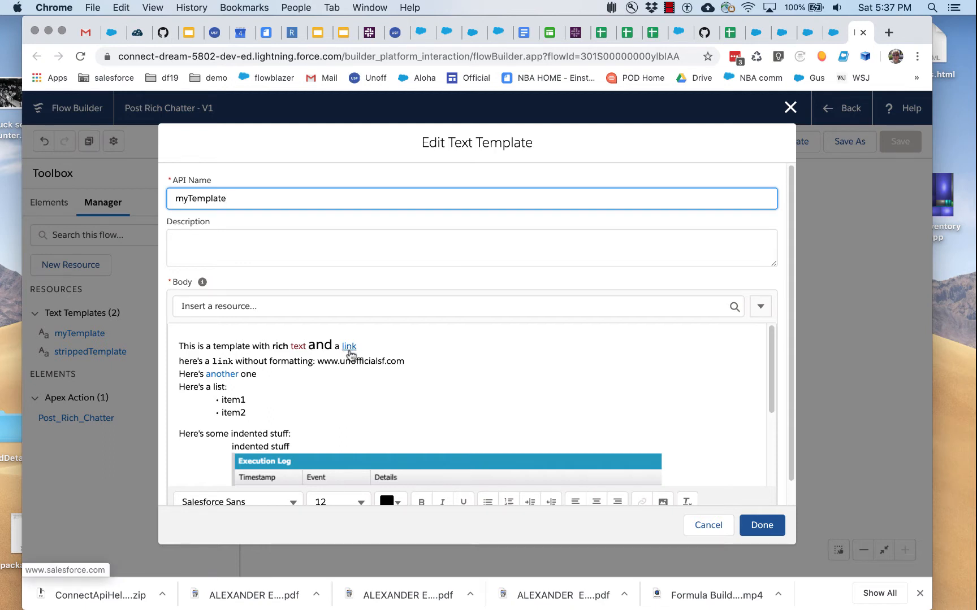
mouse_move(321, 358)
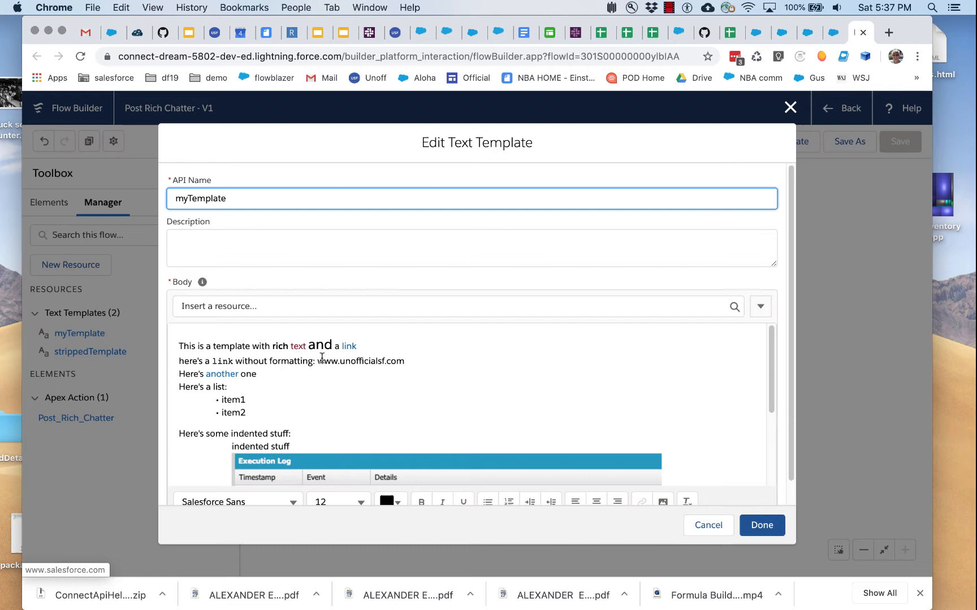
scroll(down, 3)
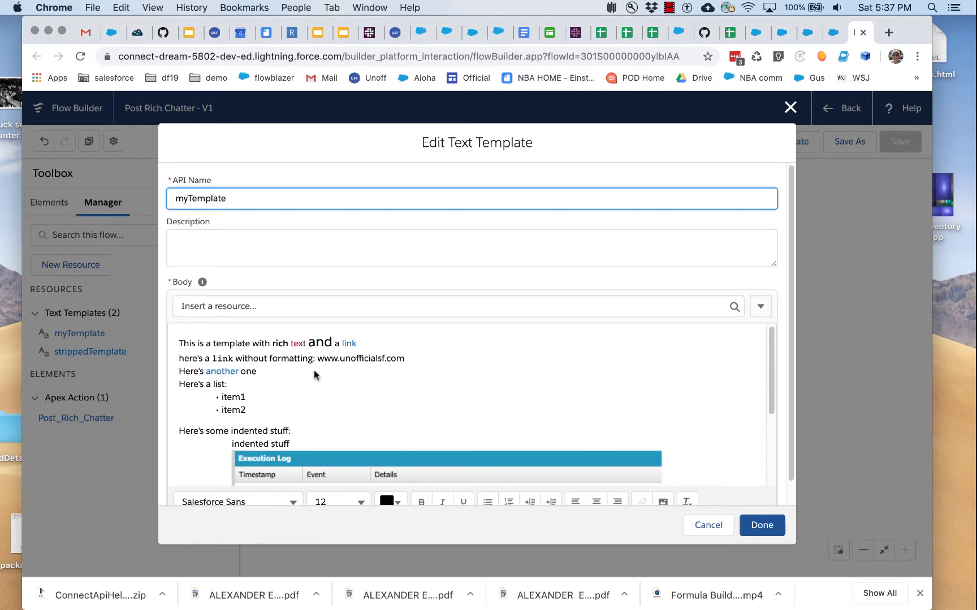
mouse_move(374, 345)
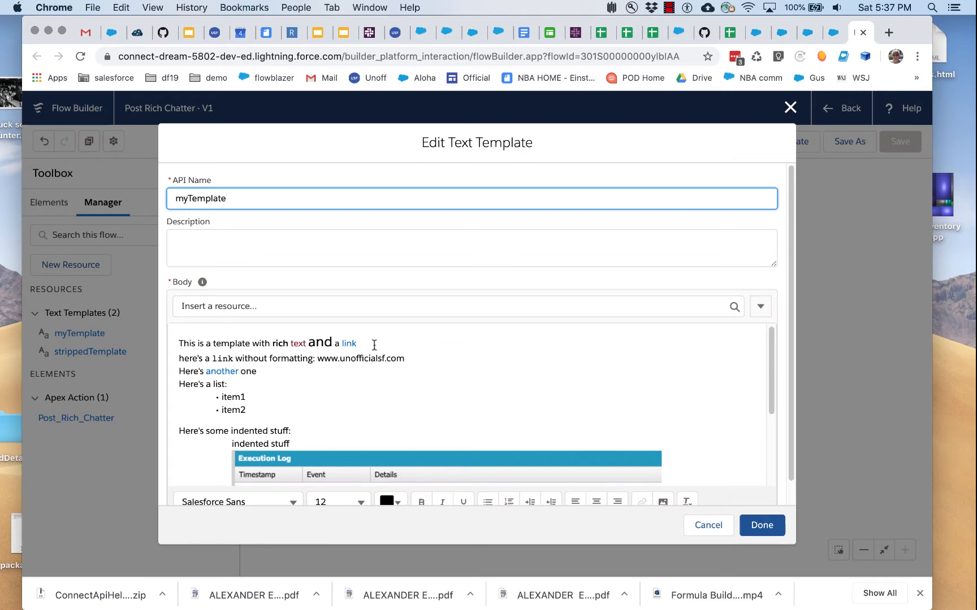
mouse_move(423, 391)
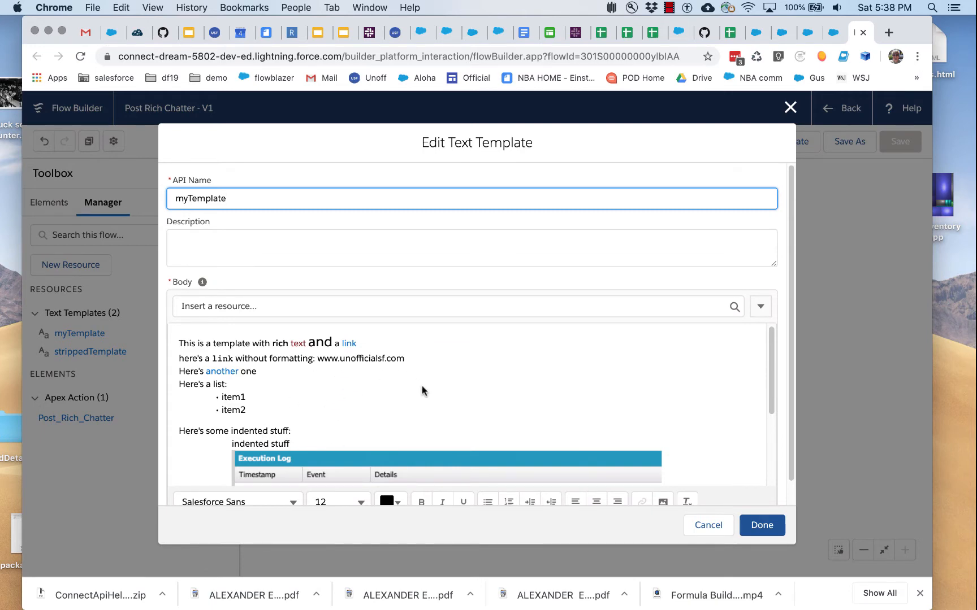
mouse_move(469, 380)
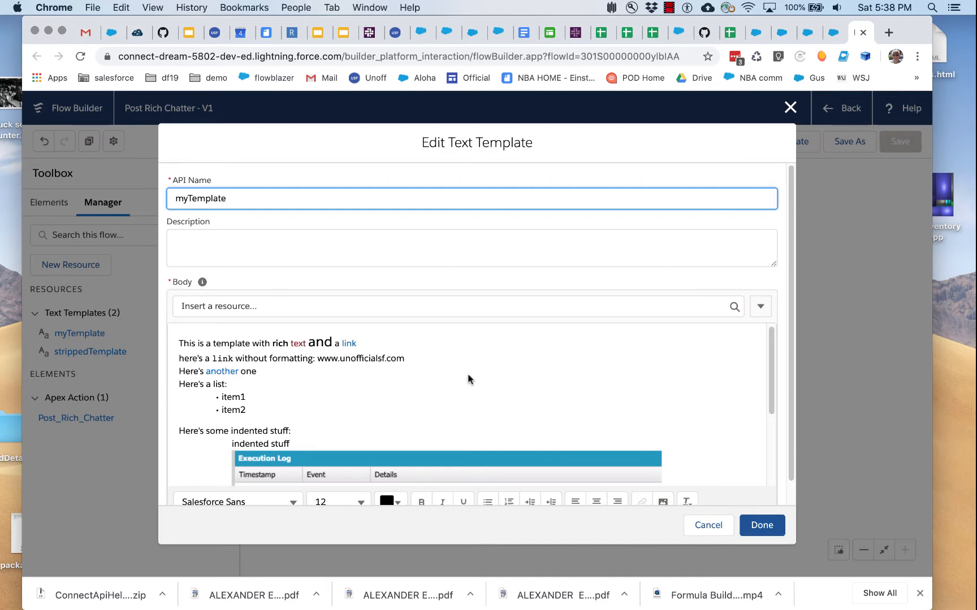
scroll(down, 3)
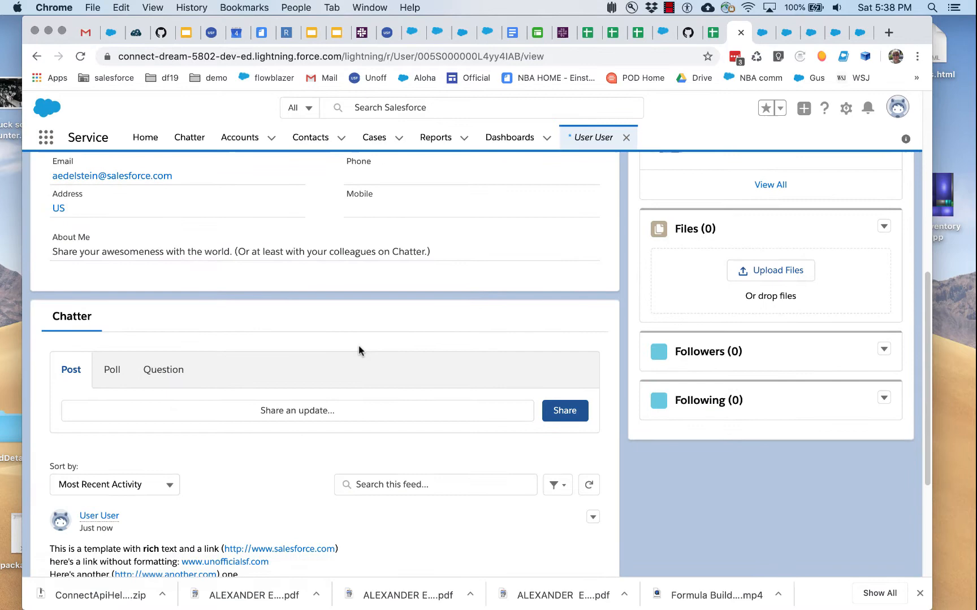
scroll(down, 3)
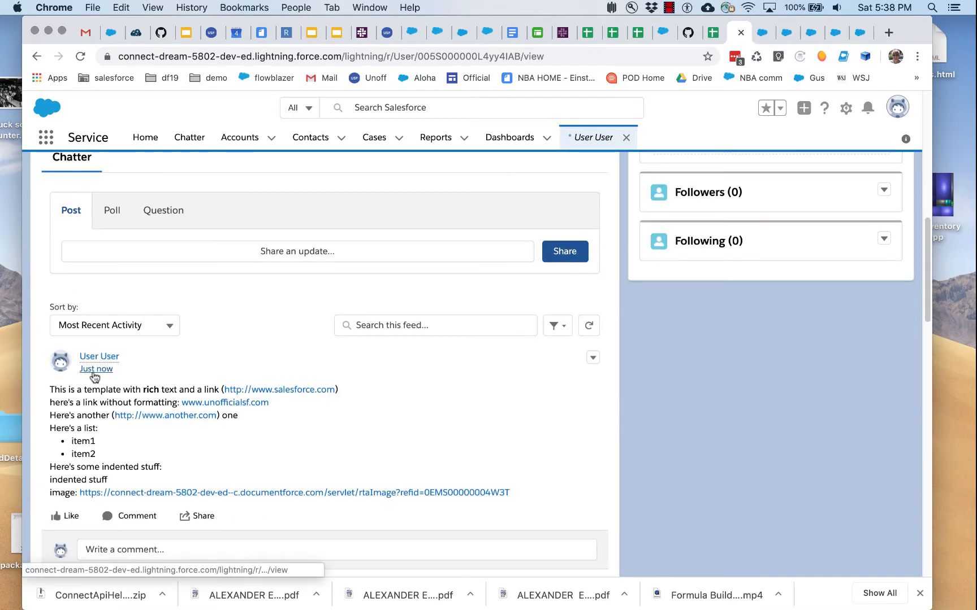
scroll(down, 3)
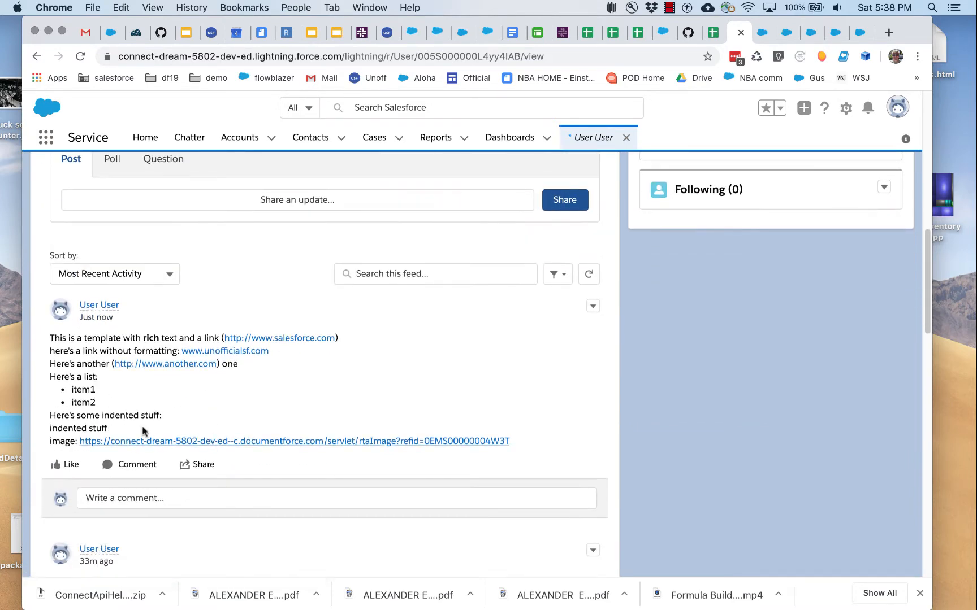
mouse_move(161, 338)
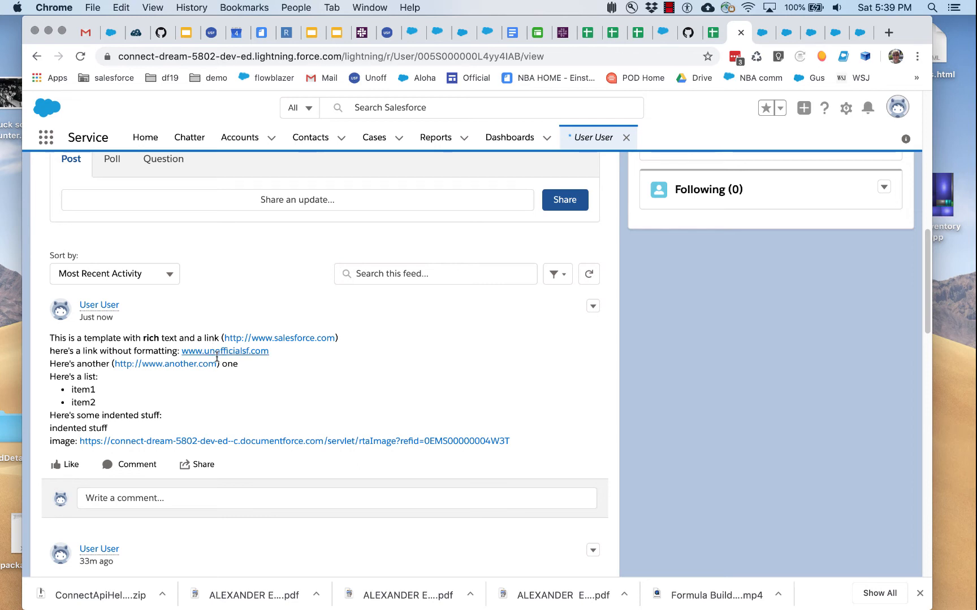
scroll(down, 3)
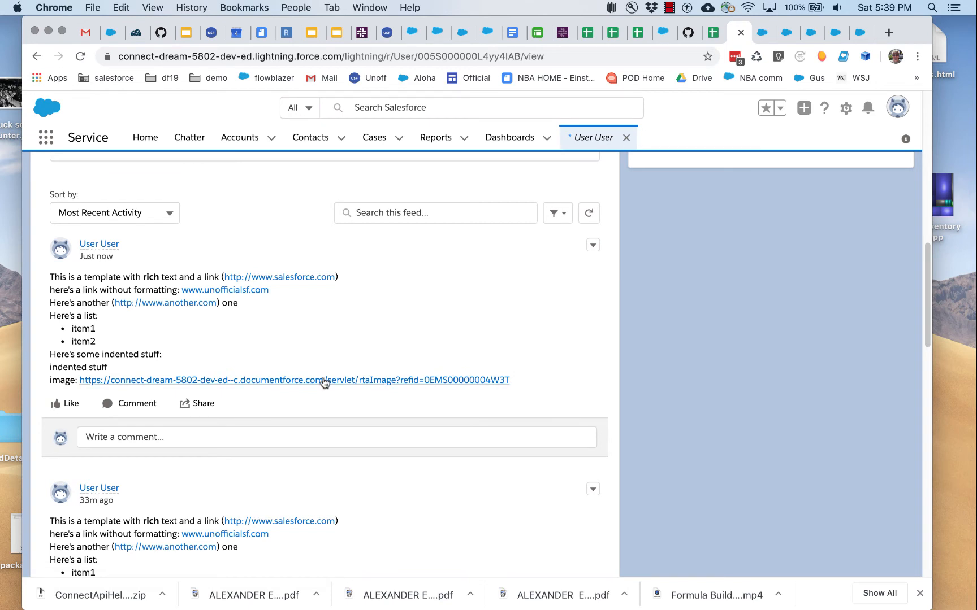
mouse_move(518, 384)
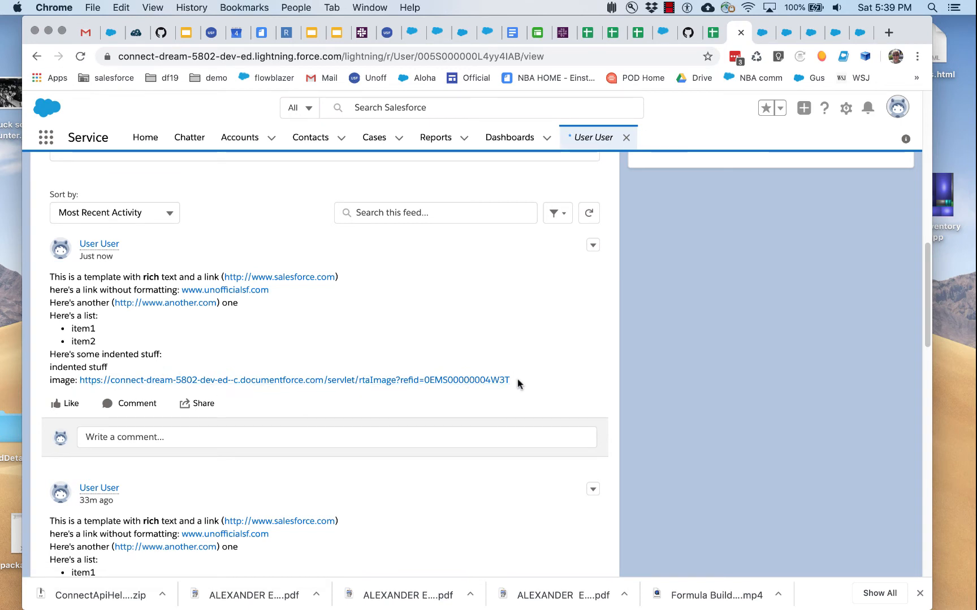
mouse_move(82, 384)
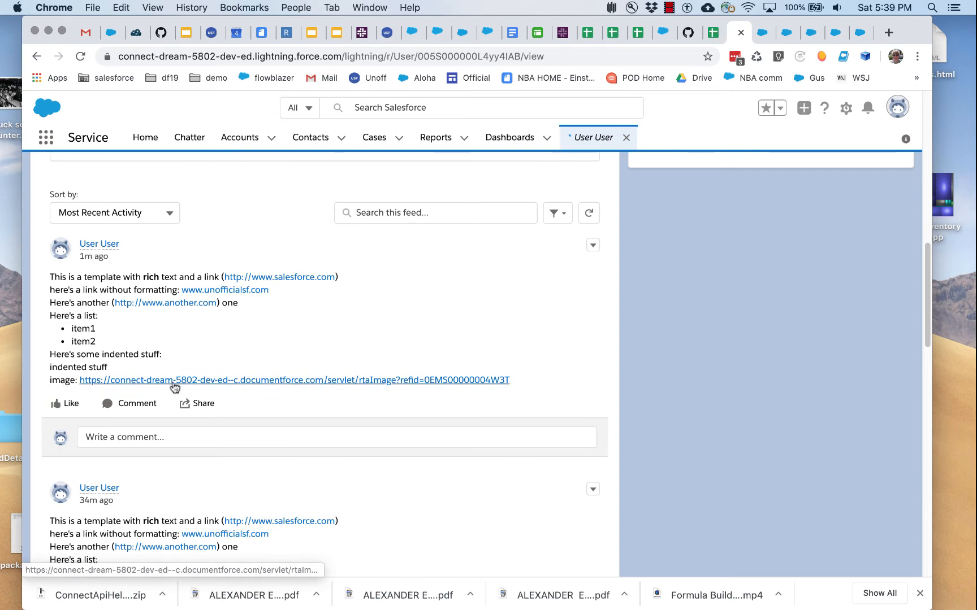
click(292, 379)
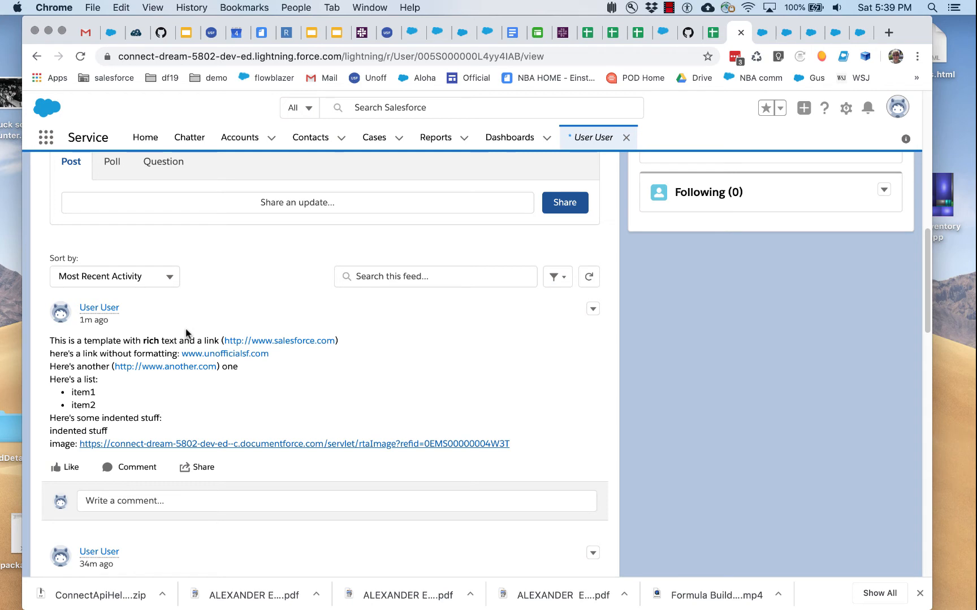
mouse_move(668, 17)
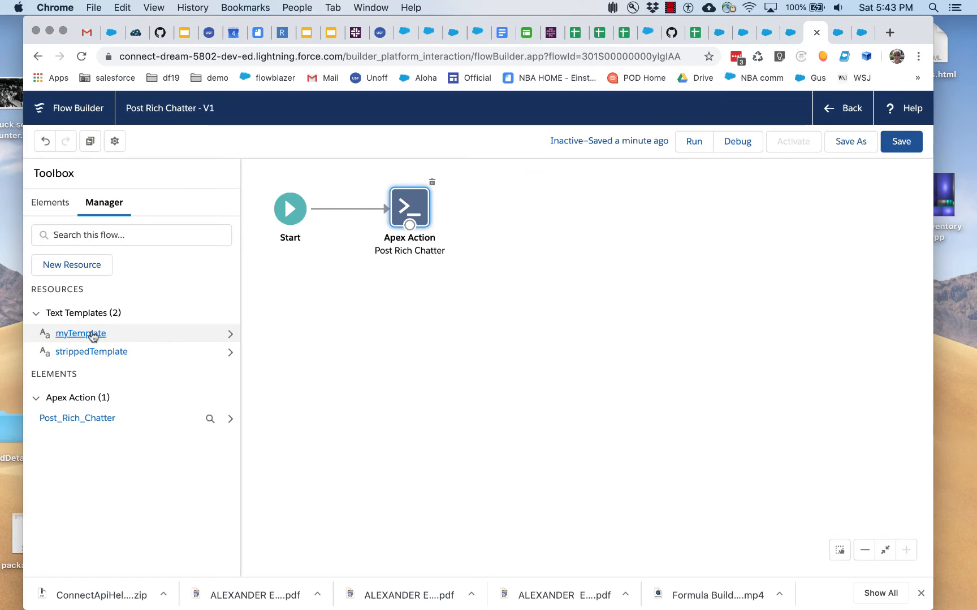
Create a variable curGroup with default value 0F9S00000000kA3KAI
click(71, 264)
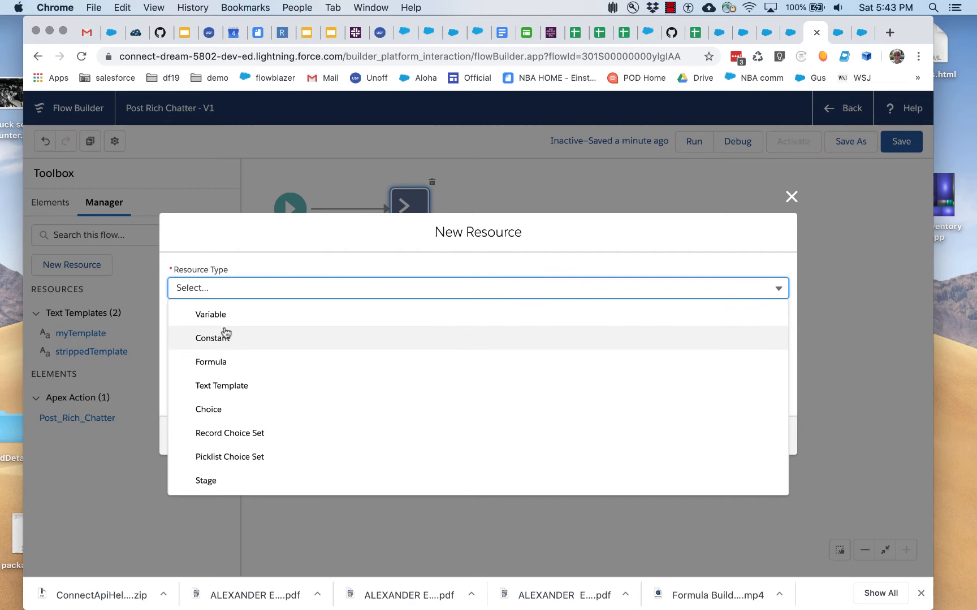
click(210, 314)
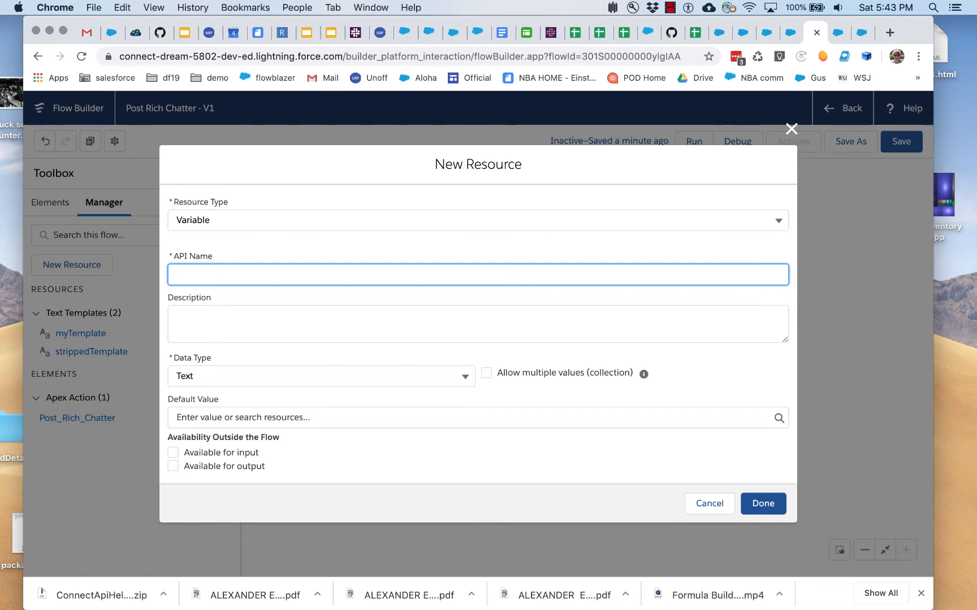
text(curGroup)
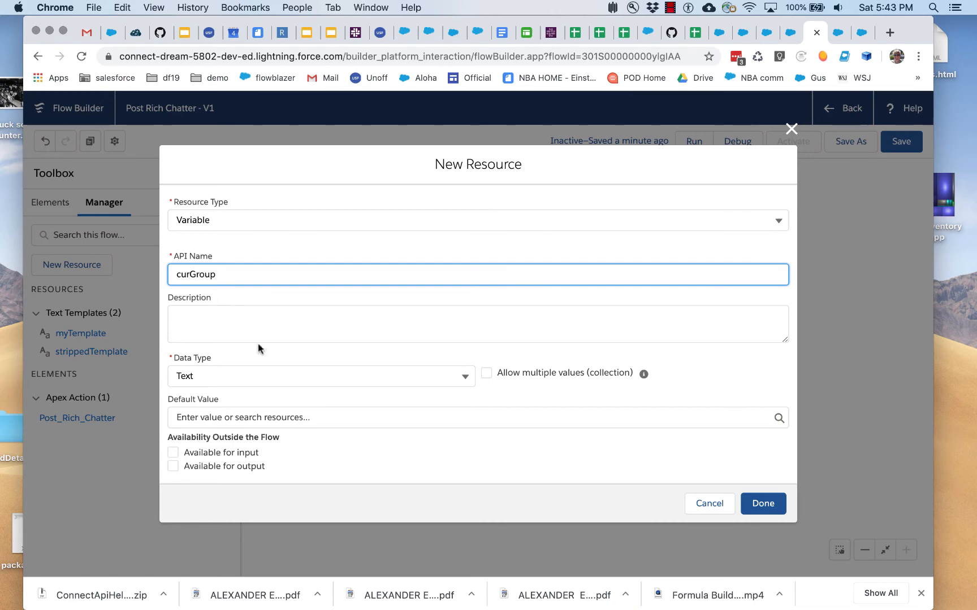
click(473, 417)
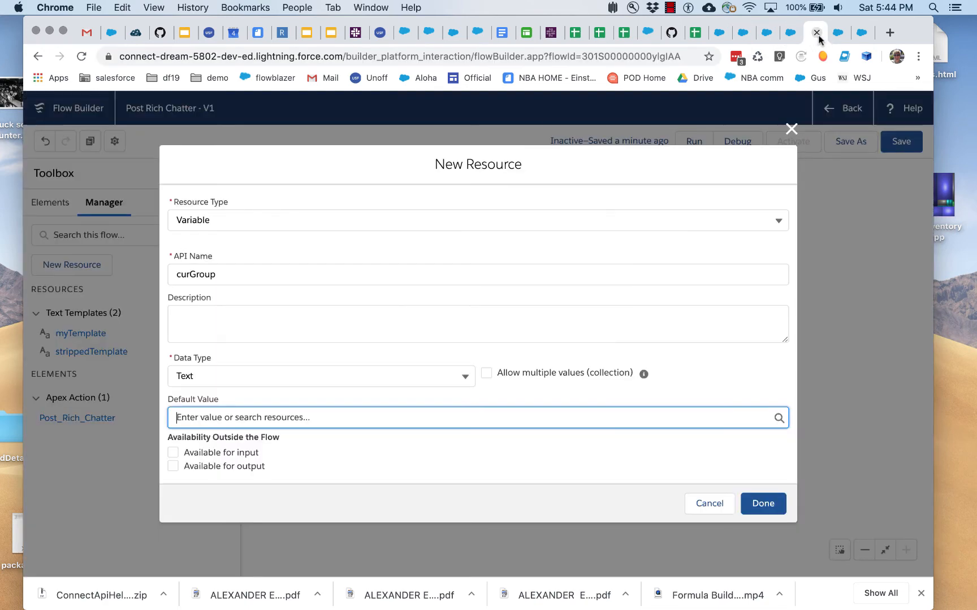
text(0F9S00000000kA3KAI)
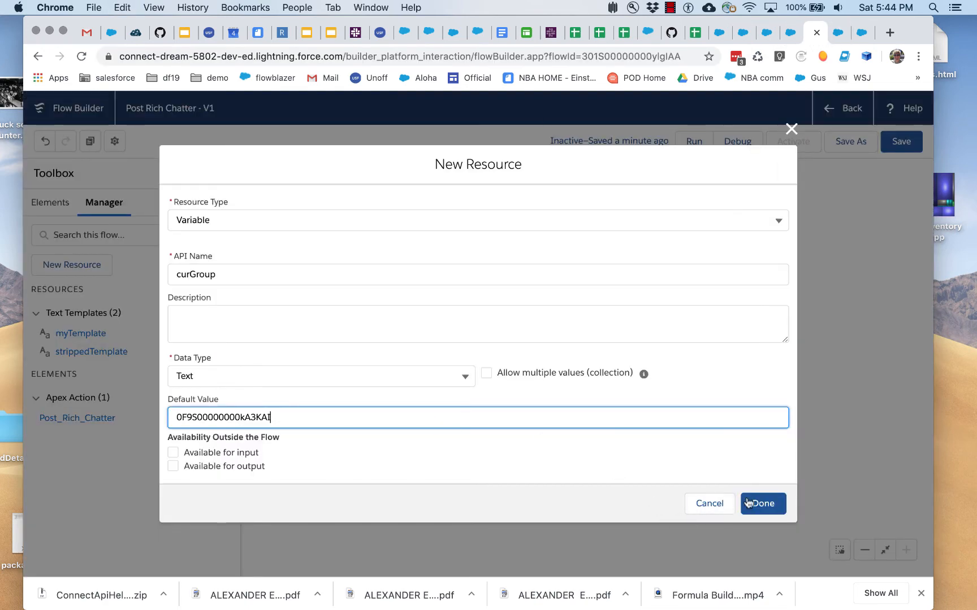
click(762, 503)
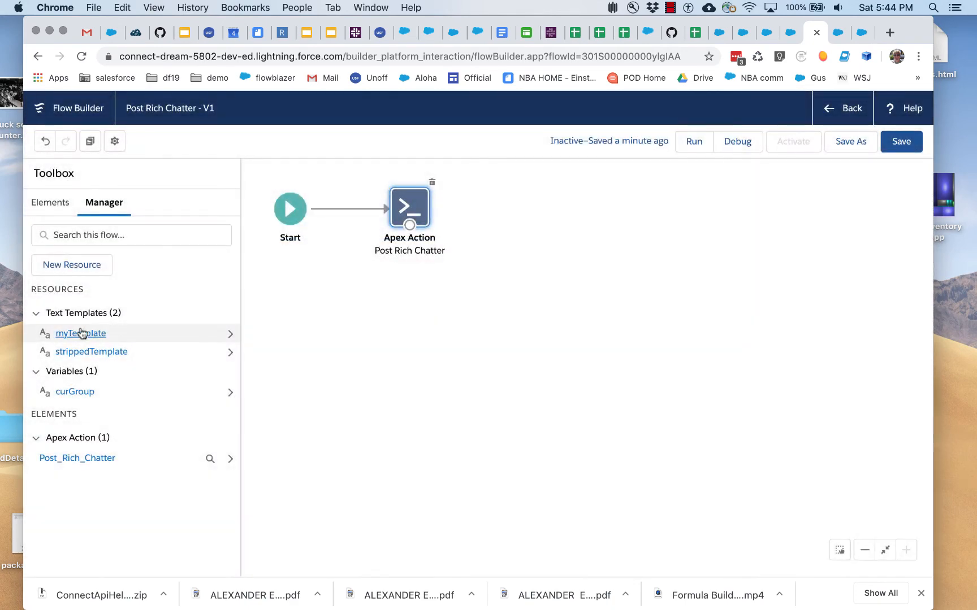
Add 'Hey! {!curGroup}' at the top of the myTemplate body
click(80, 333)
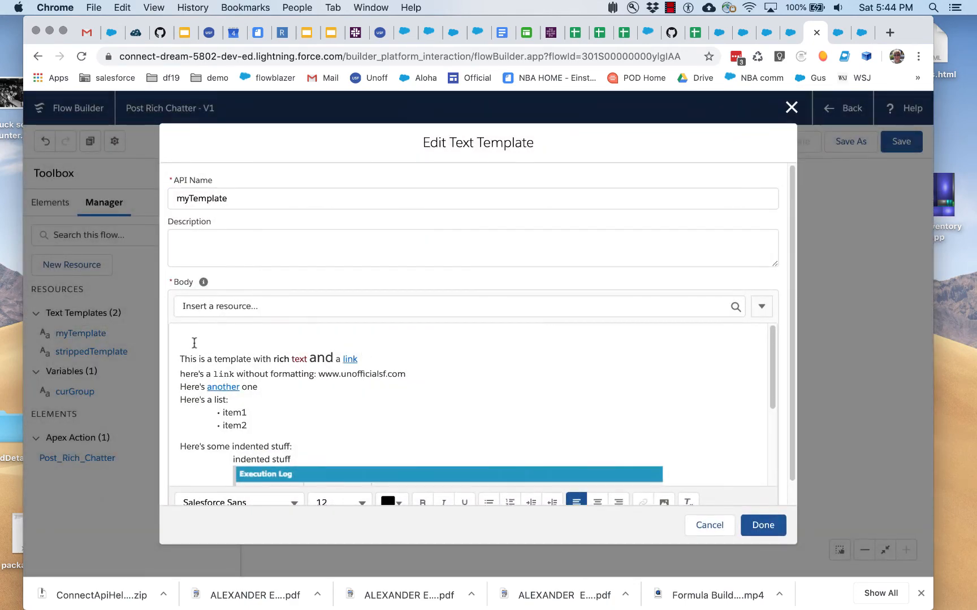
text(Hey!)
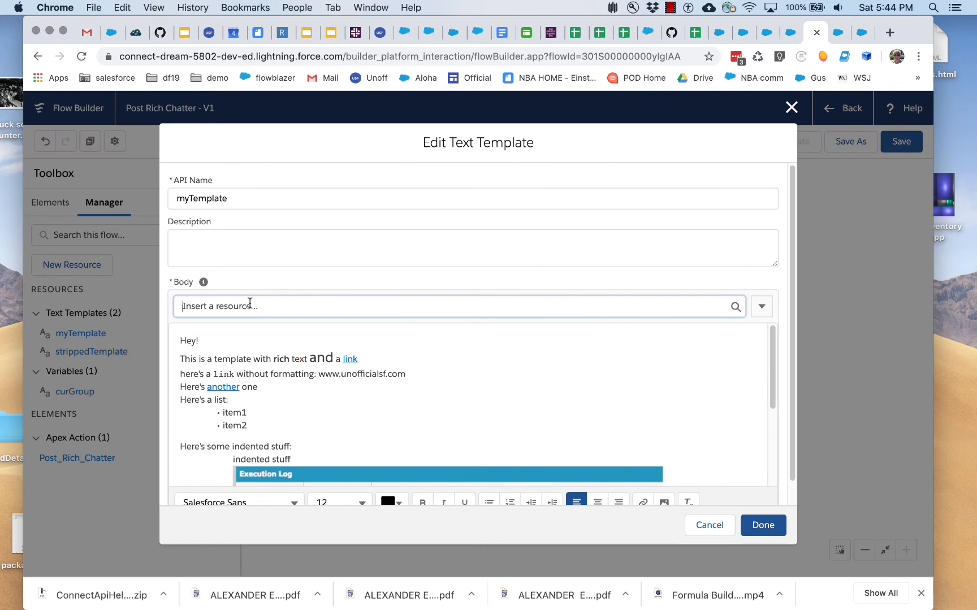
click(454, 306)
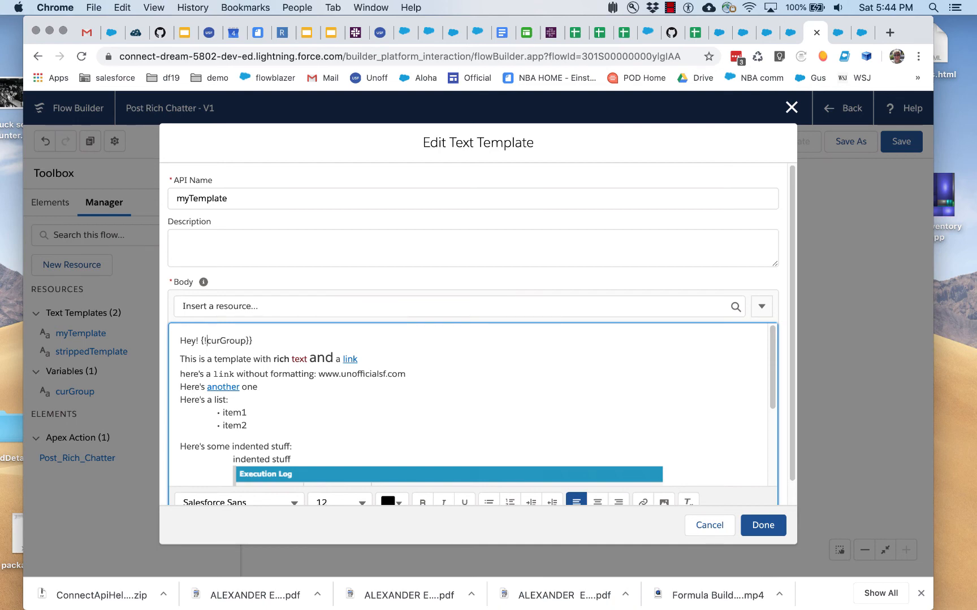
text({)
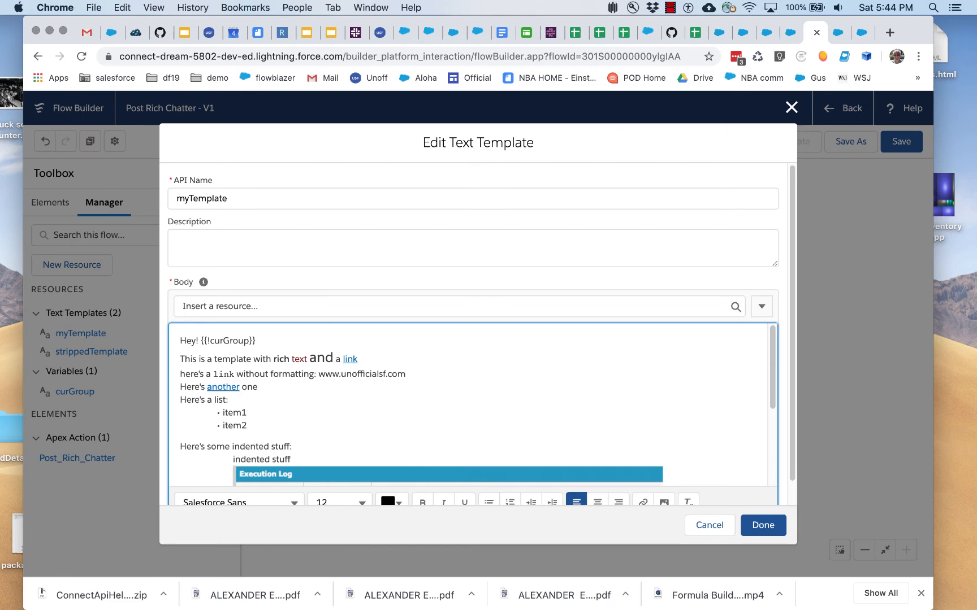
mouse_move(720, 567)
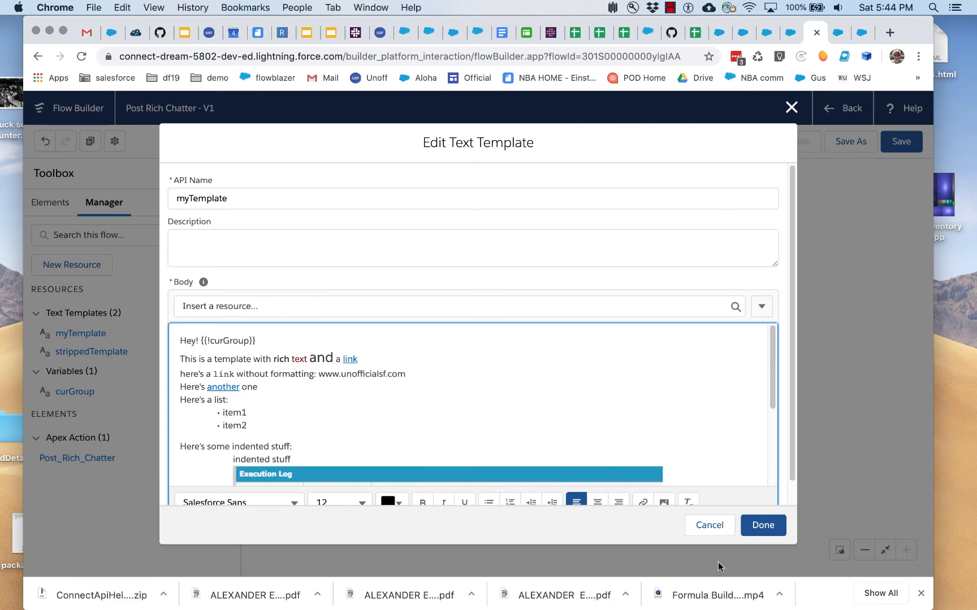
click(762, 525)
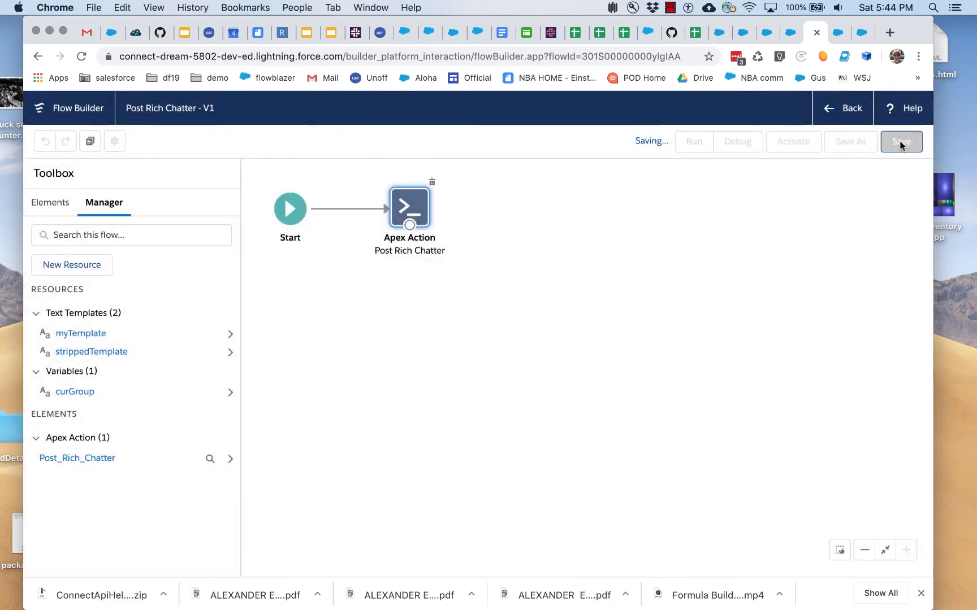
Save the flow and run it
click(899, 141)
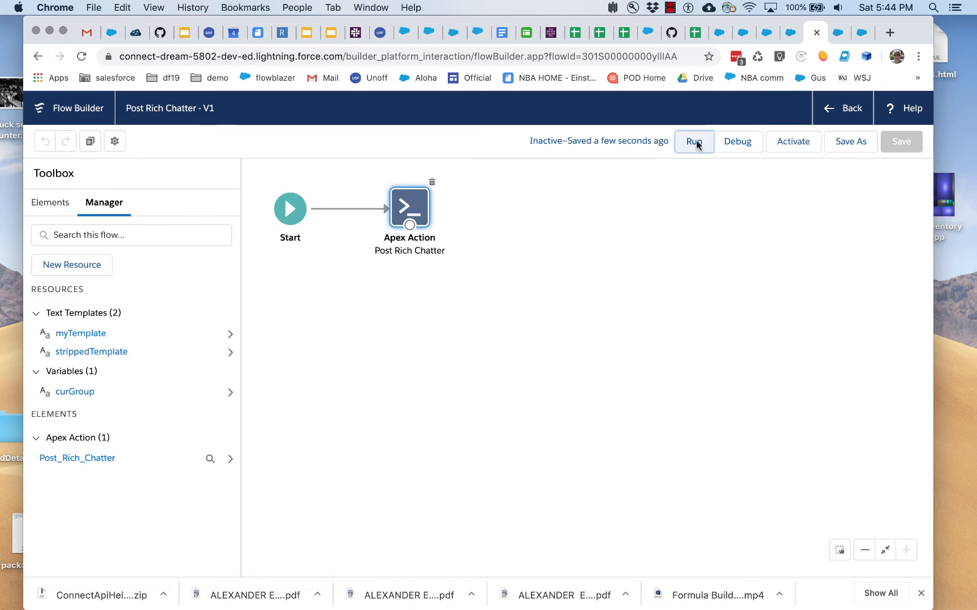
click(693, 141)
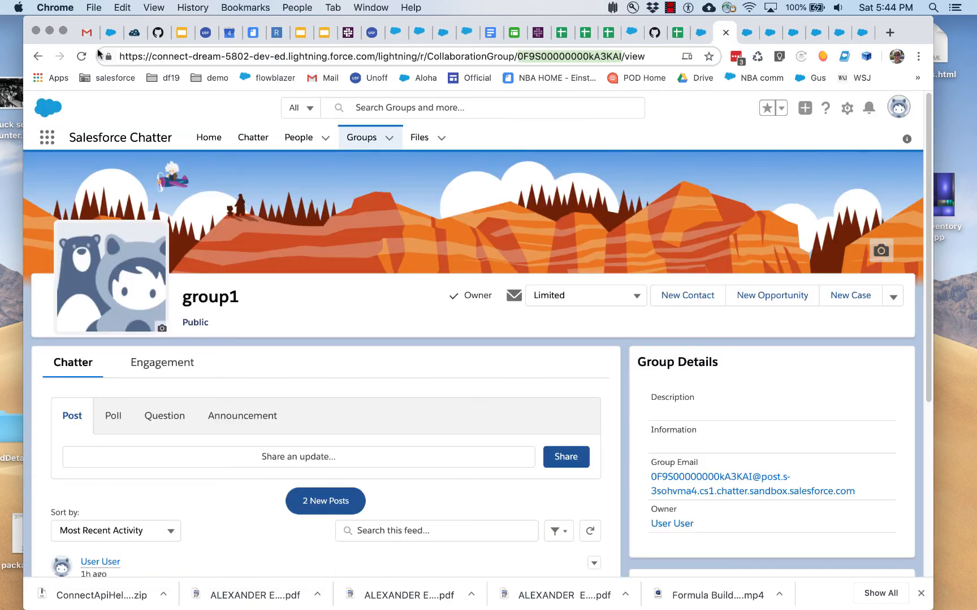
click(81, 57)
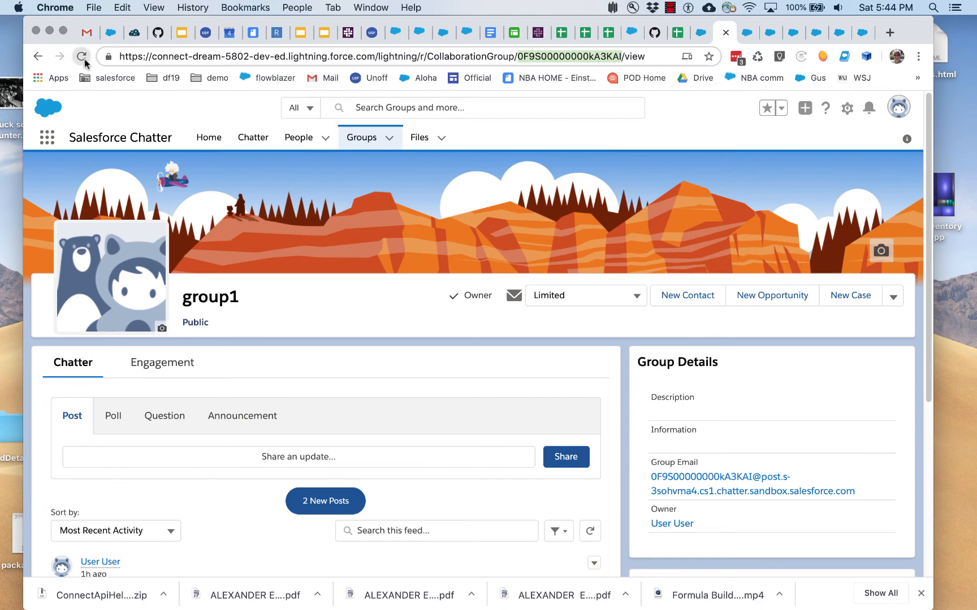
click(81, 56)
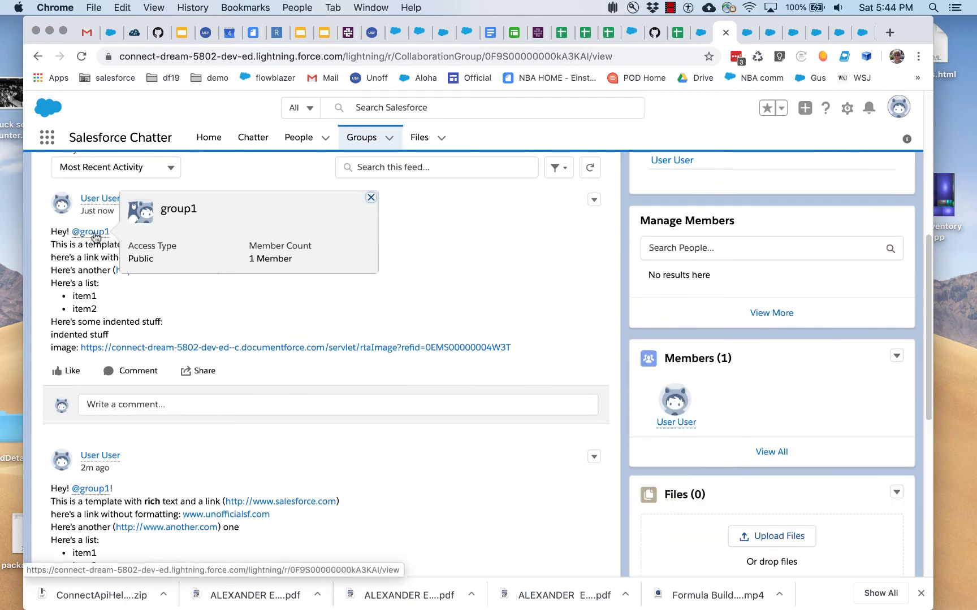
click(370, 198)
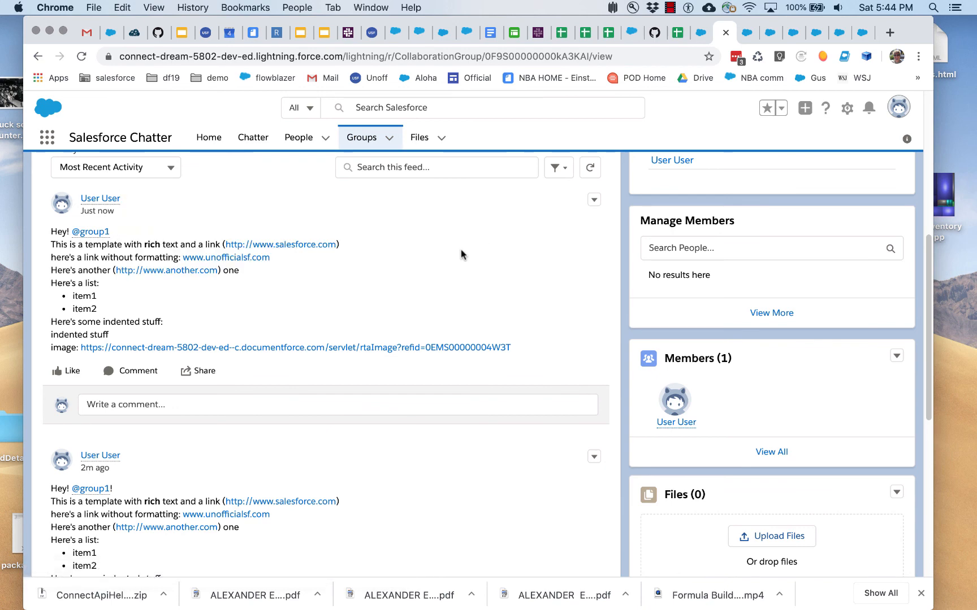